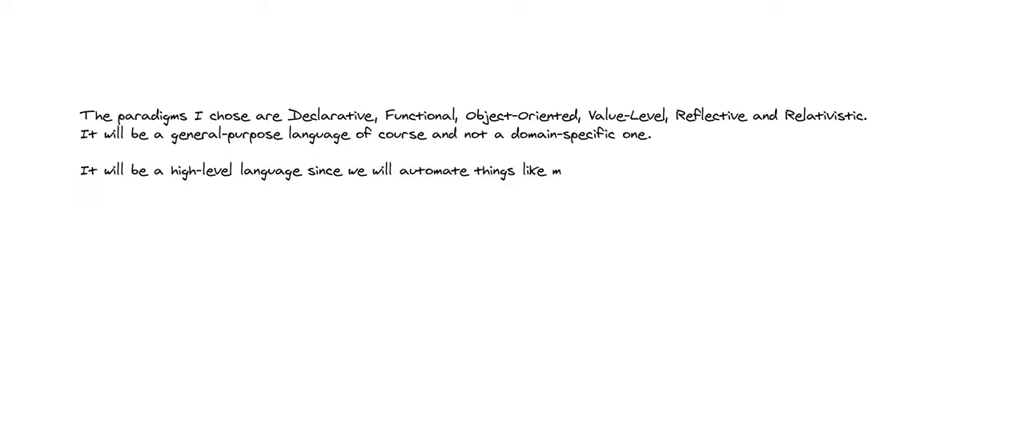
{"action": "type", "text": "emory management, linking and provide"}
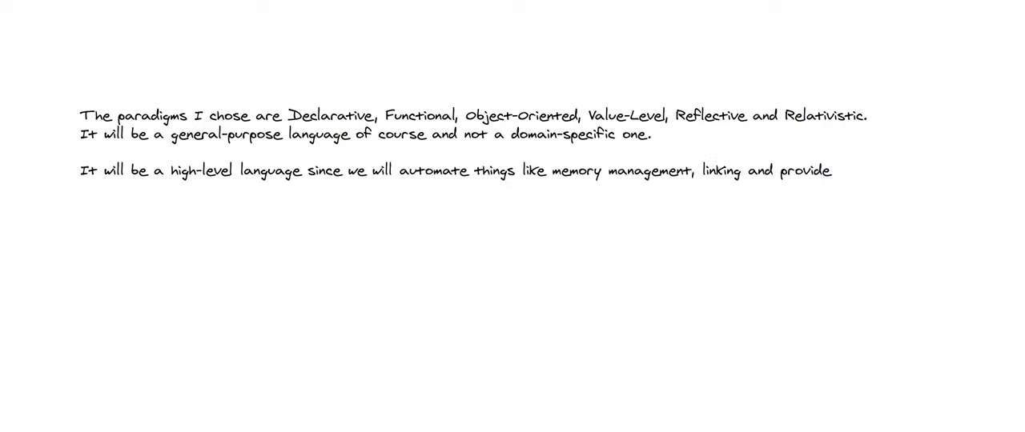
{"action": "type", "text": "architectural agnosticism. It will be closer to the natural language than to machine language (which is ones and zeros) So it falls into high-level category."}
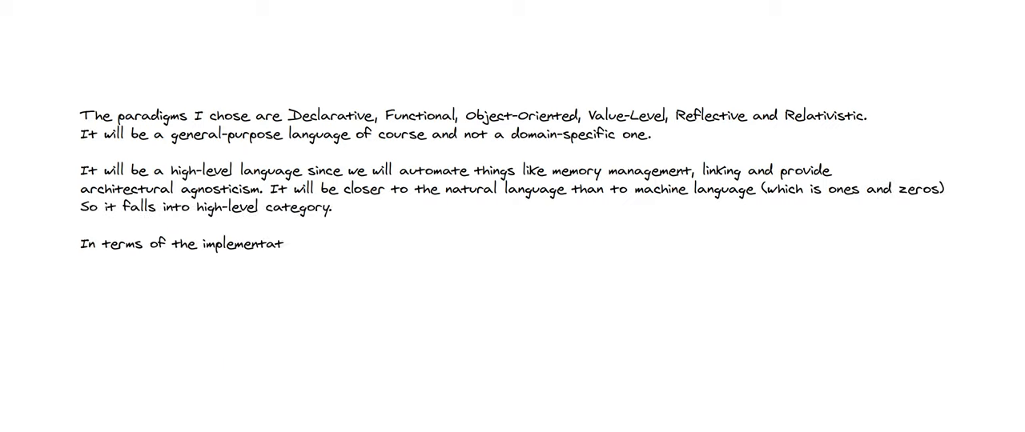